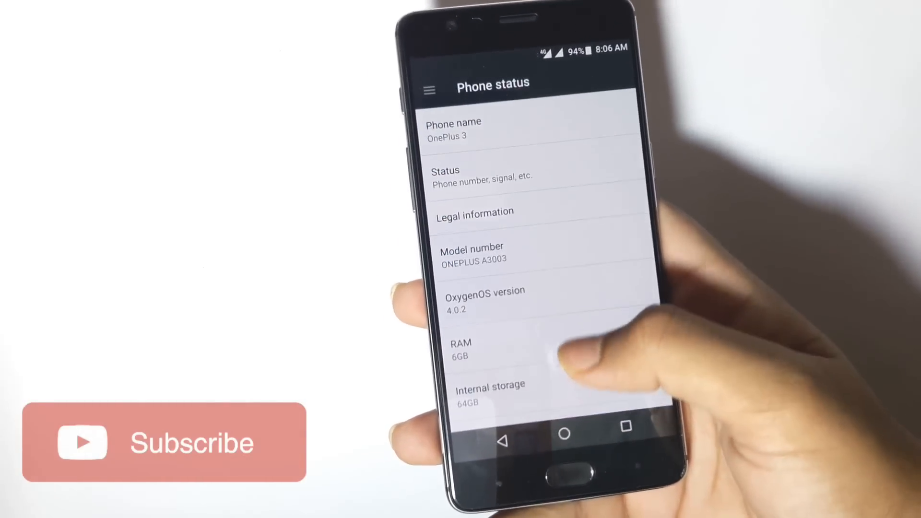
pyautogui.scroll(-3)
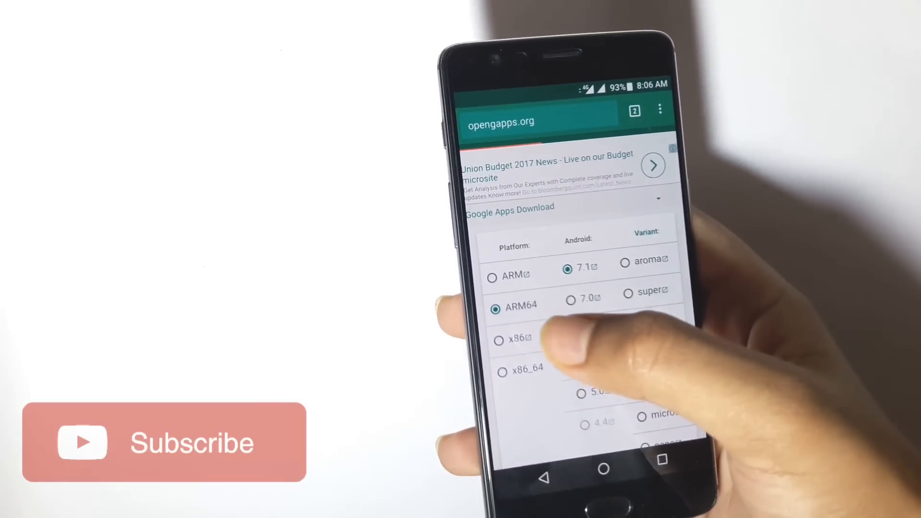
pyautogui.scroll(-3)
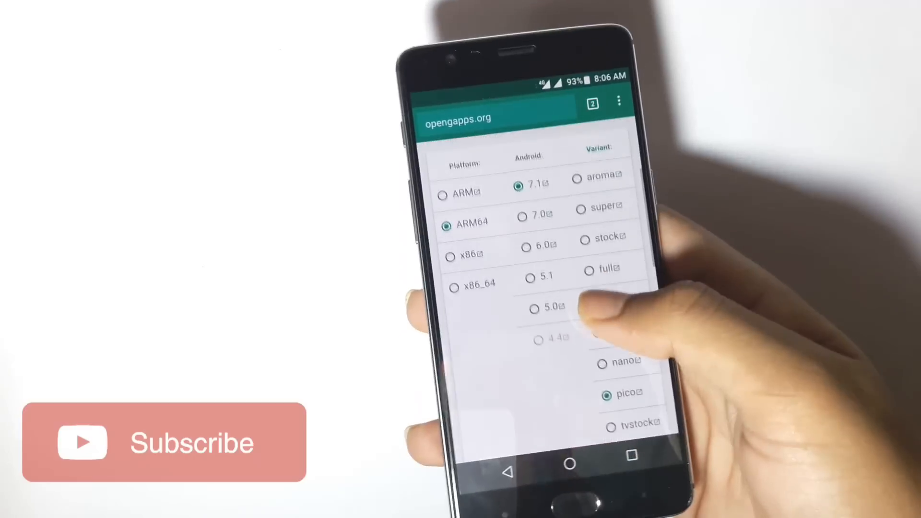
pyautogui.scroll(-3)
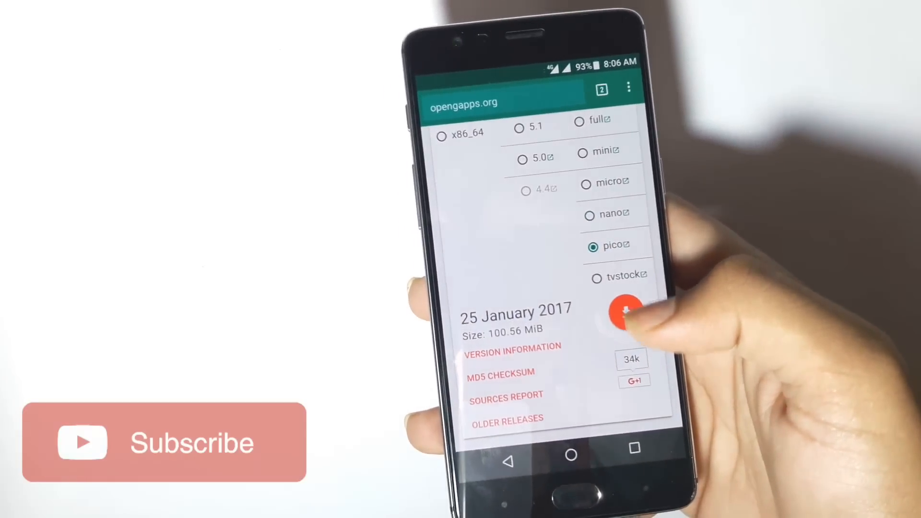